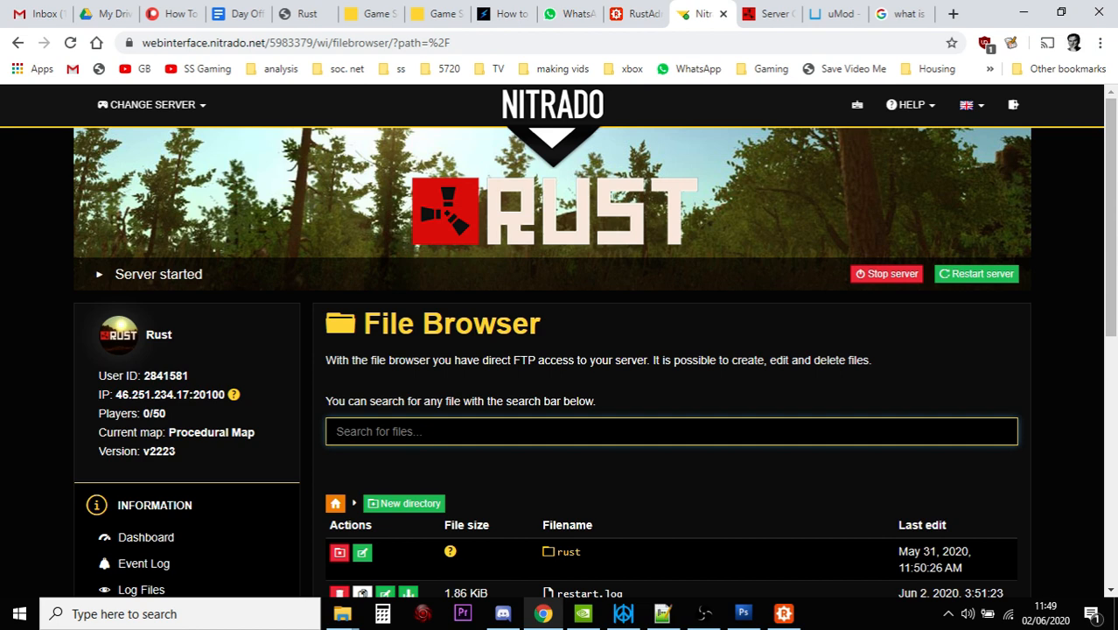
Step: Look over the rustadmin.com homepage's RCON solutions, then bring up the RustAdmin desktop client
left_click(634, 14)
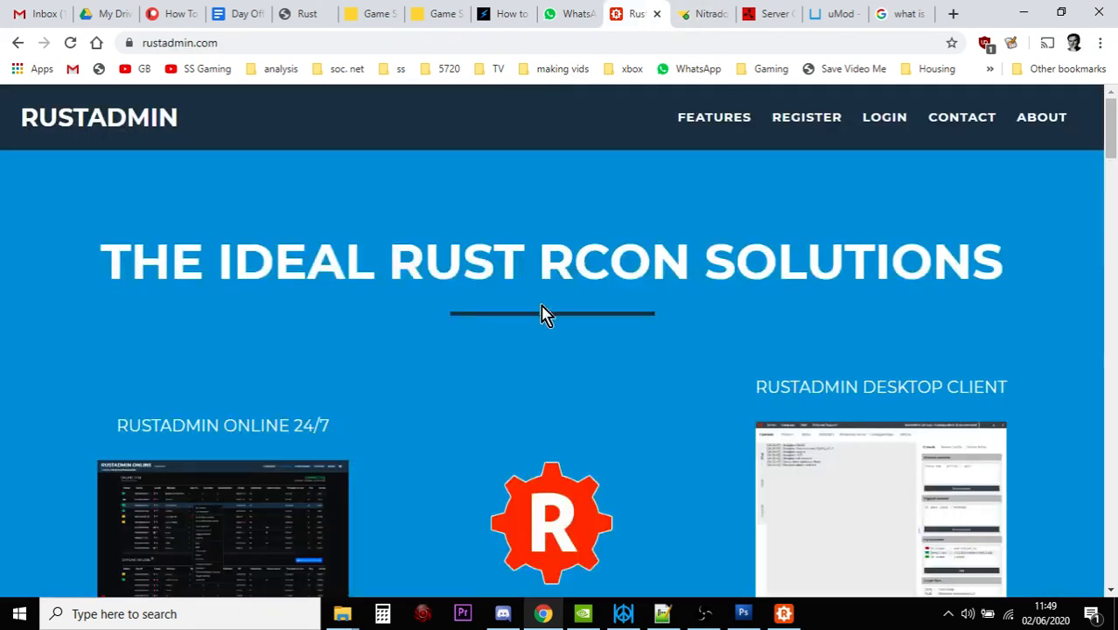
scroll("down", 3)
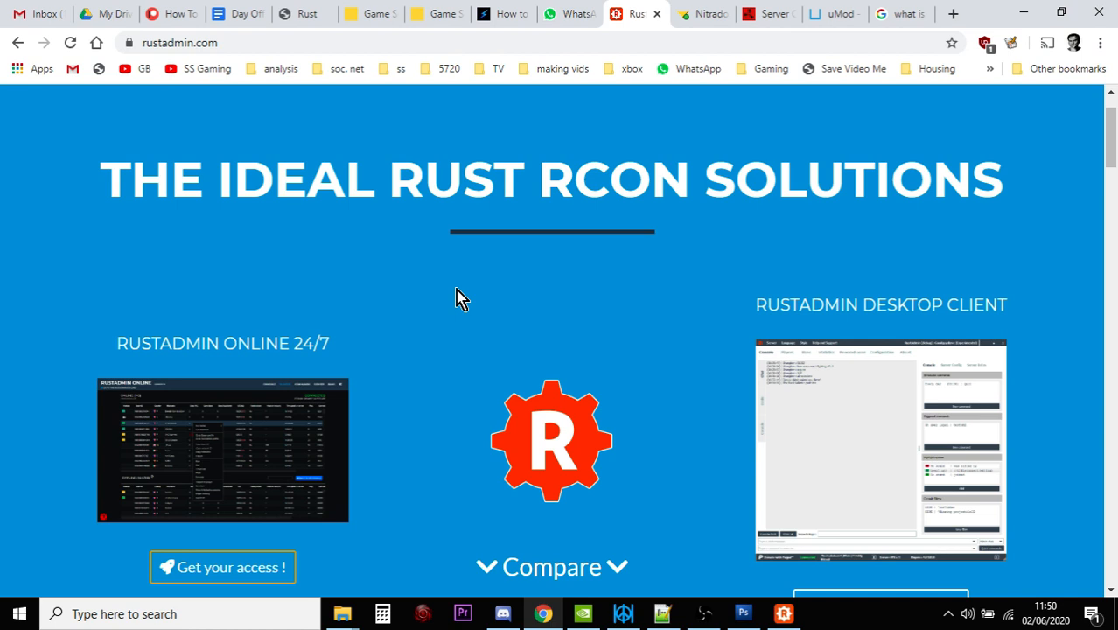
left_click(782, 613)
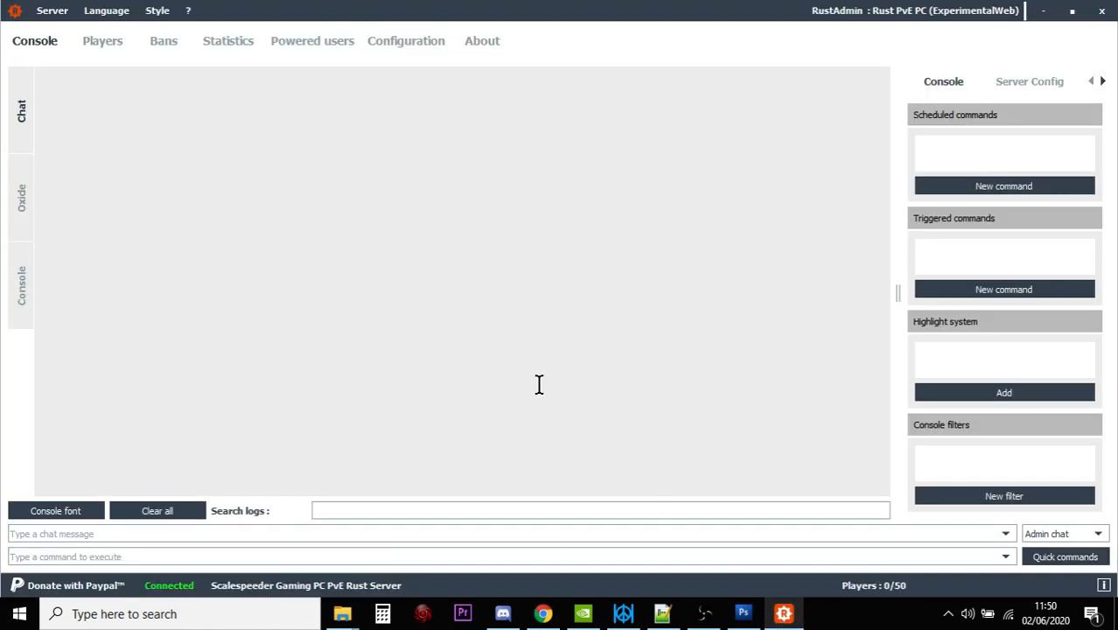
mouse_move(140, 106)
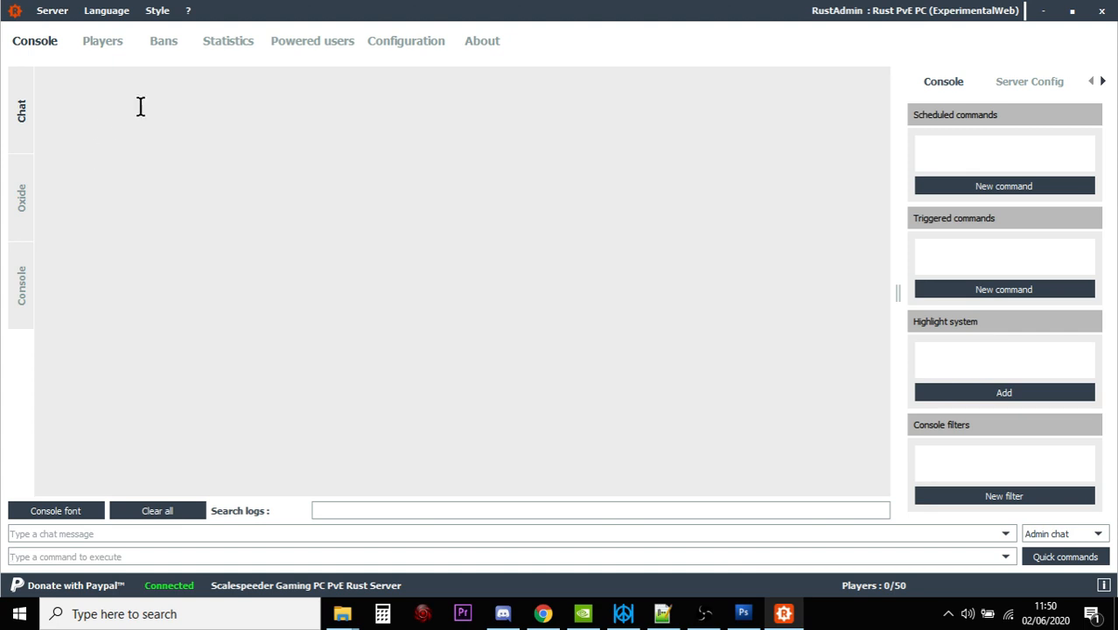
Step: Review the Configuration settings for the server connection and return to the Console log
left_click(406, 41)
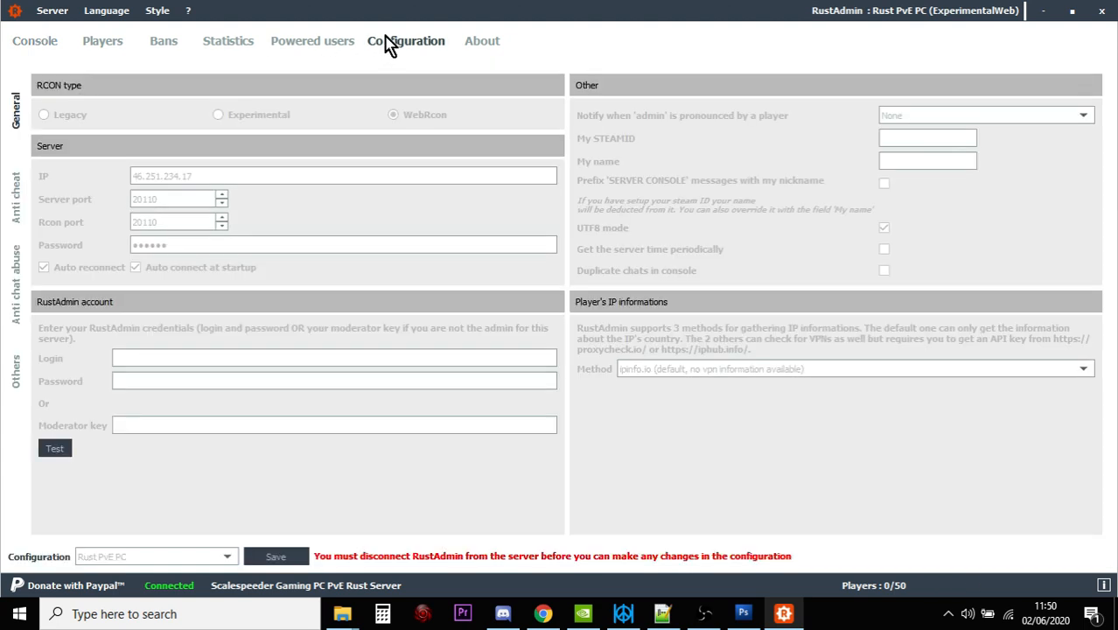
left_click(35, 40)
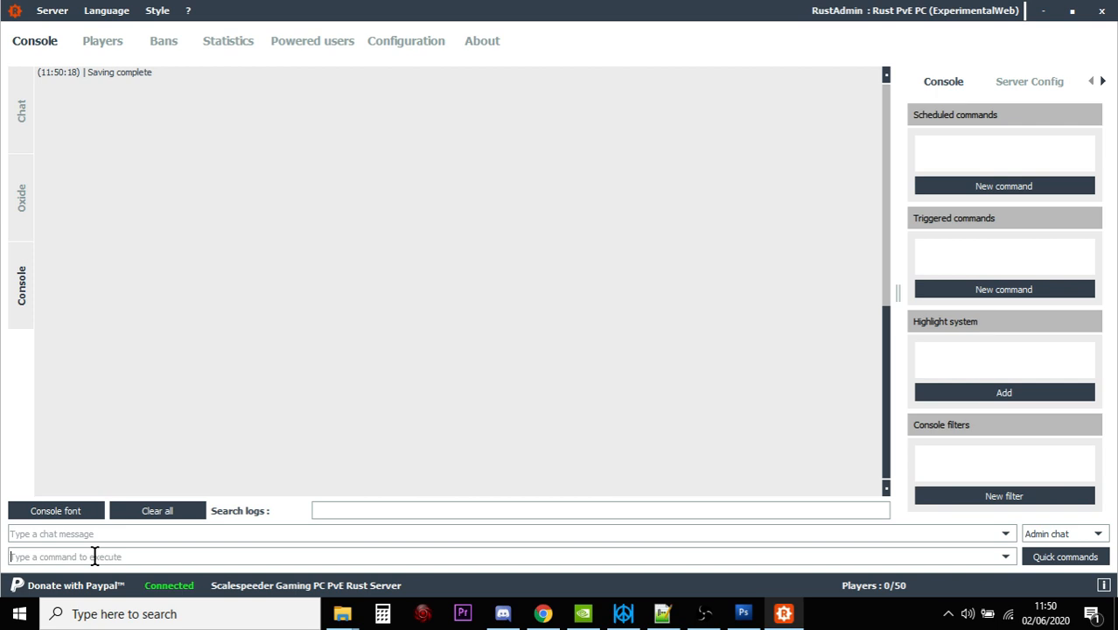
Step: Run global.status to list the server hostname, version, map and 0 of 50 players
type("globa")
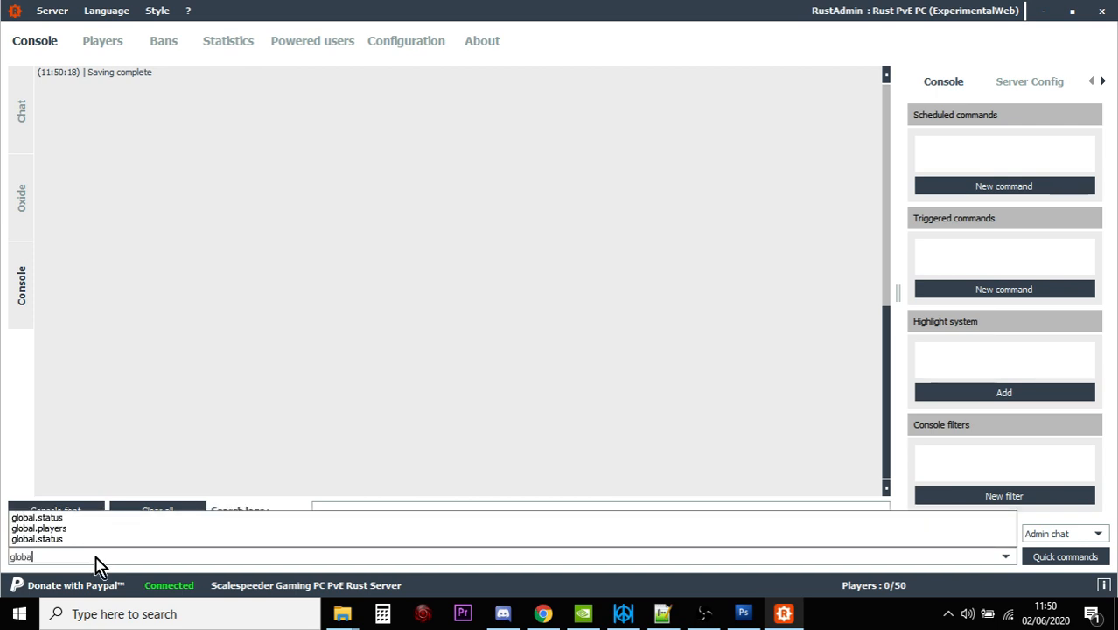
type(".")
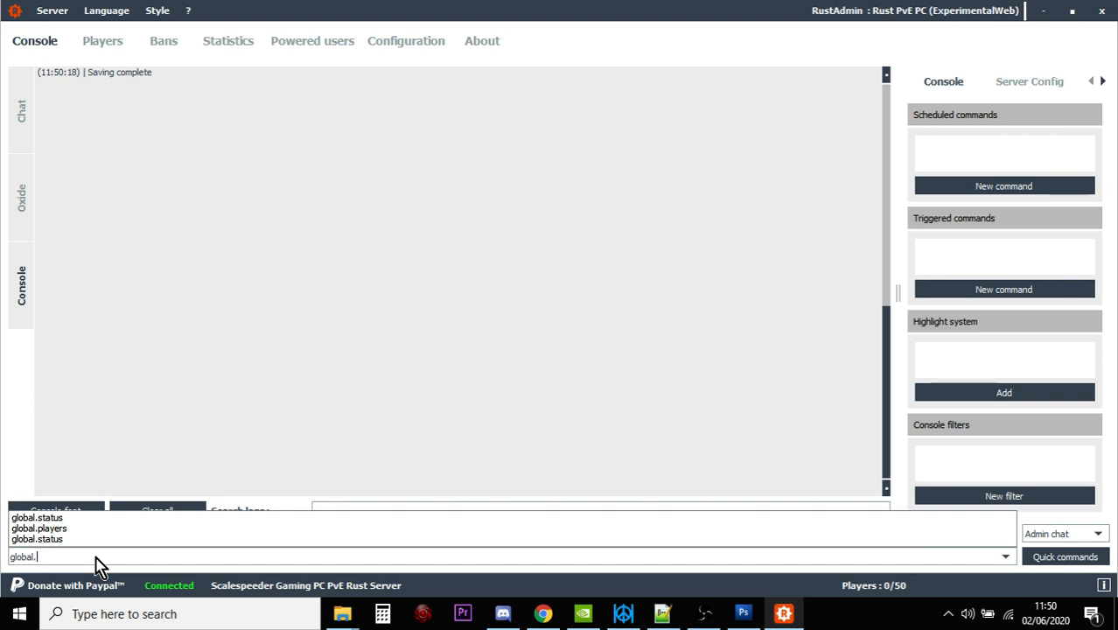
type("st")
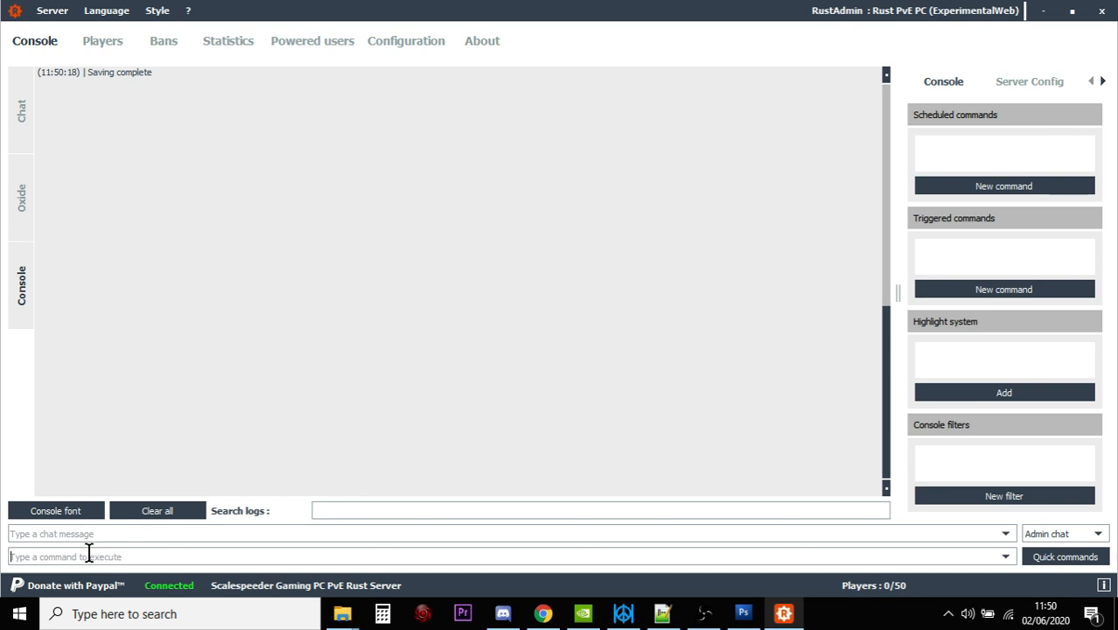
type("global.stat")
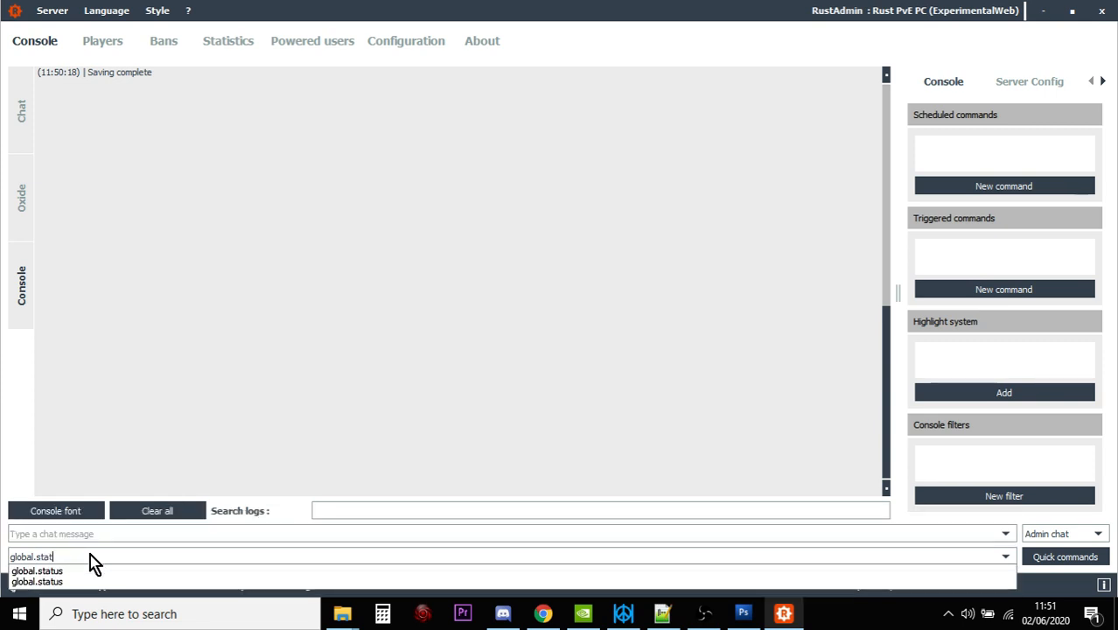
key("Return")
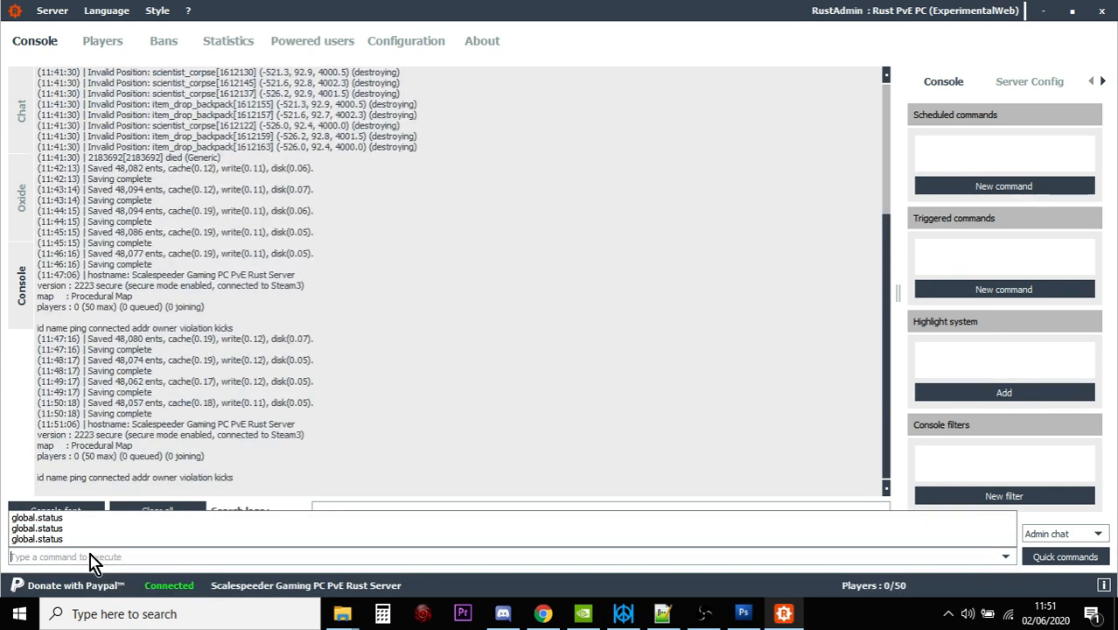
mouse_move(119, 451)
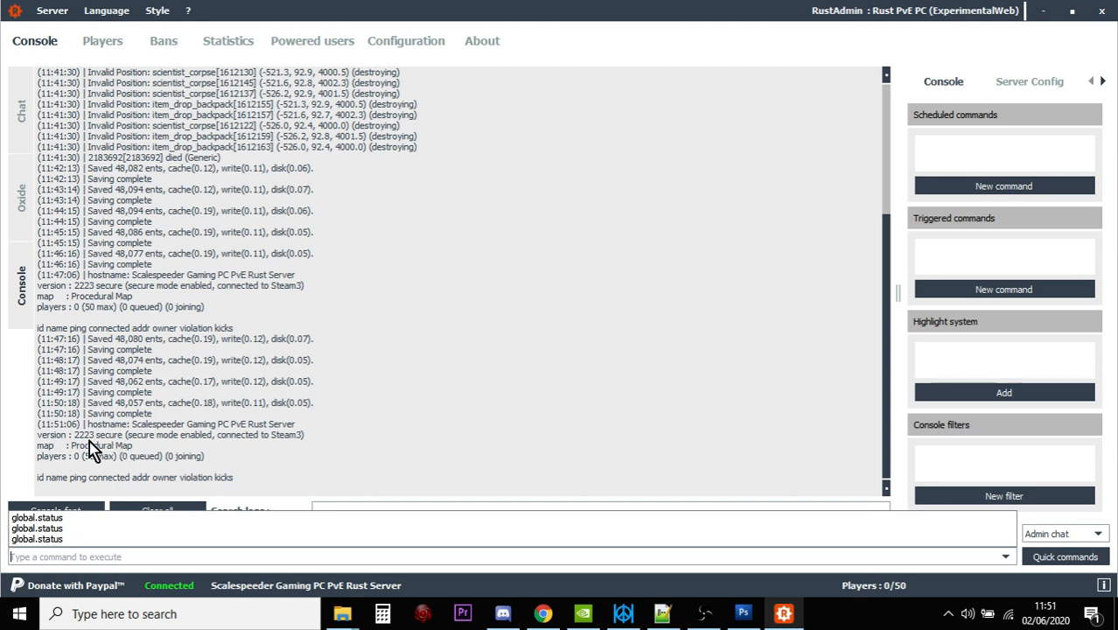
mouse_move(192, 446)
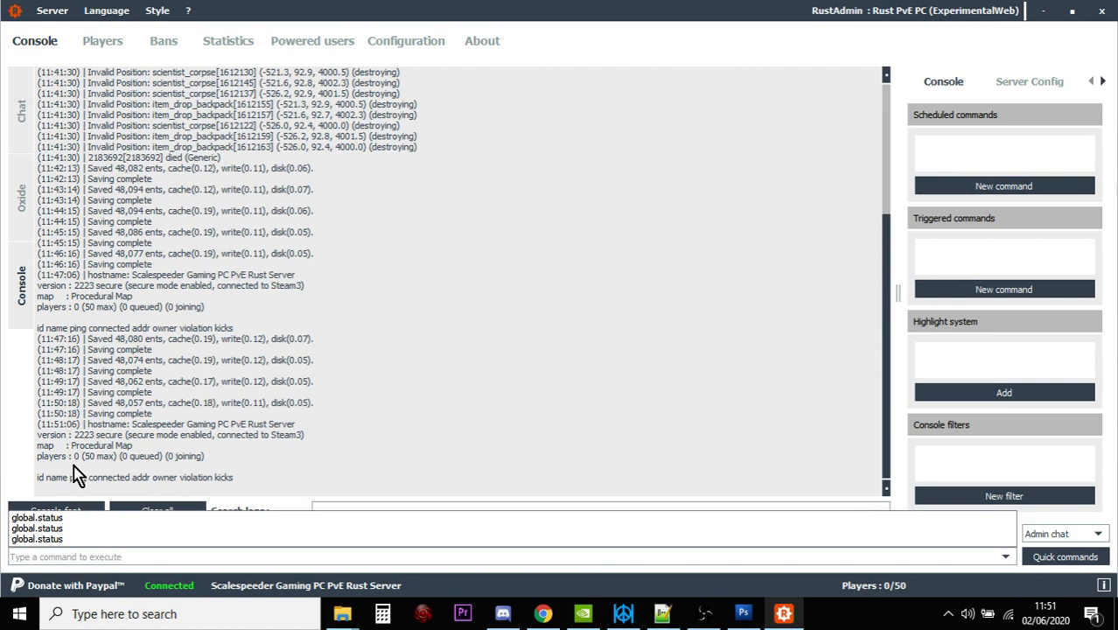
mouse_move(177, 464)
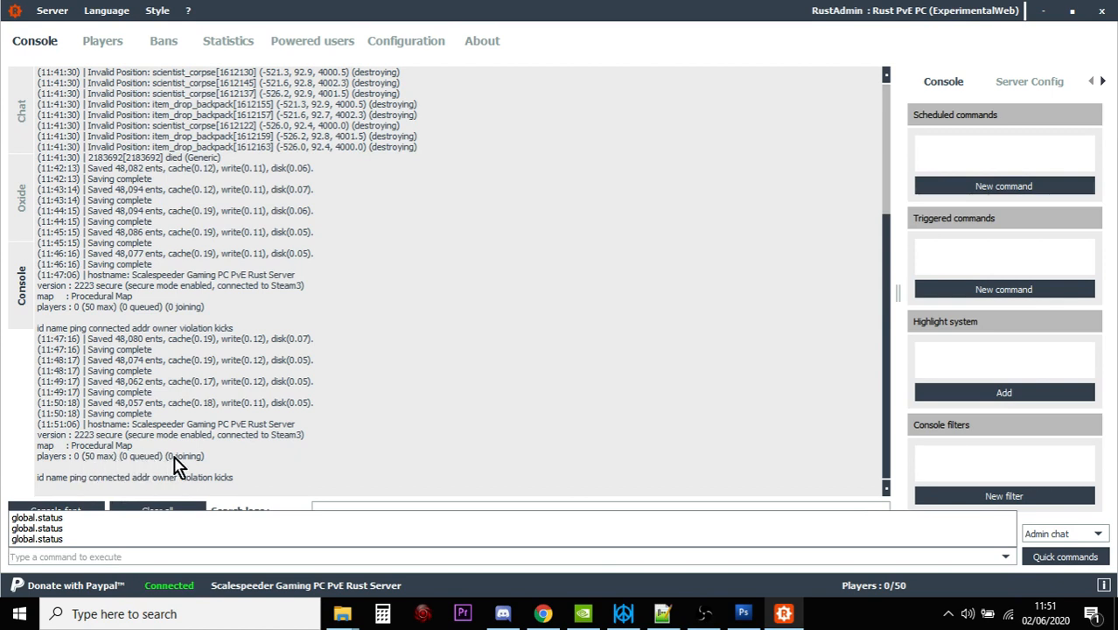
scroll("down", 3)
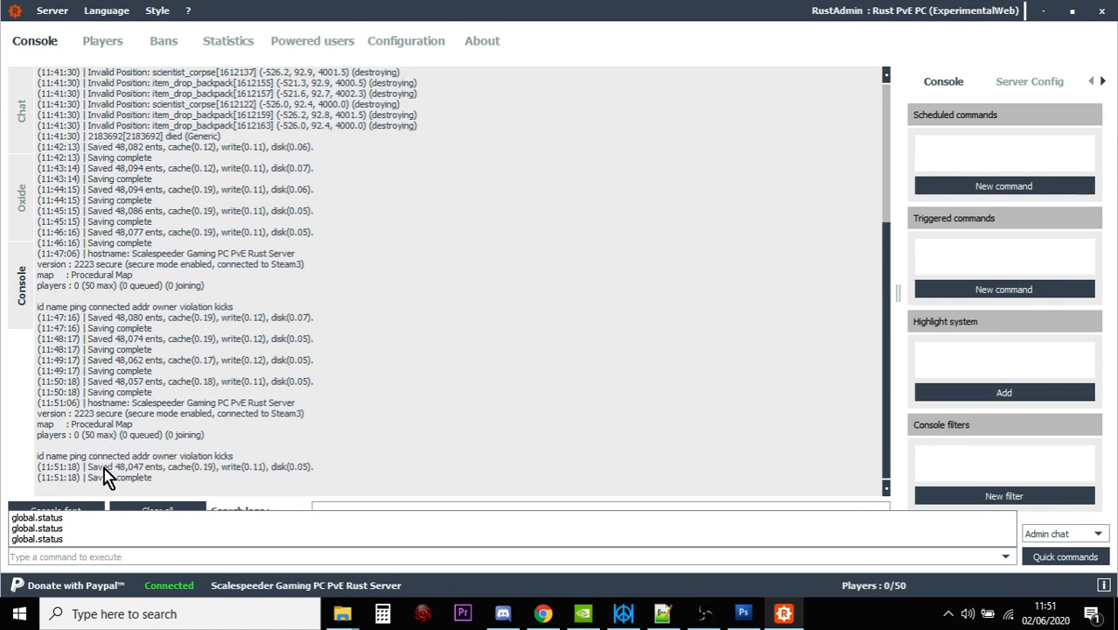
mouse_move(122, 475)
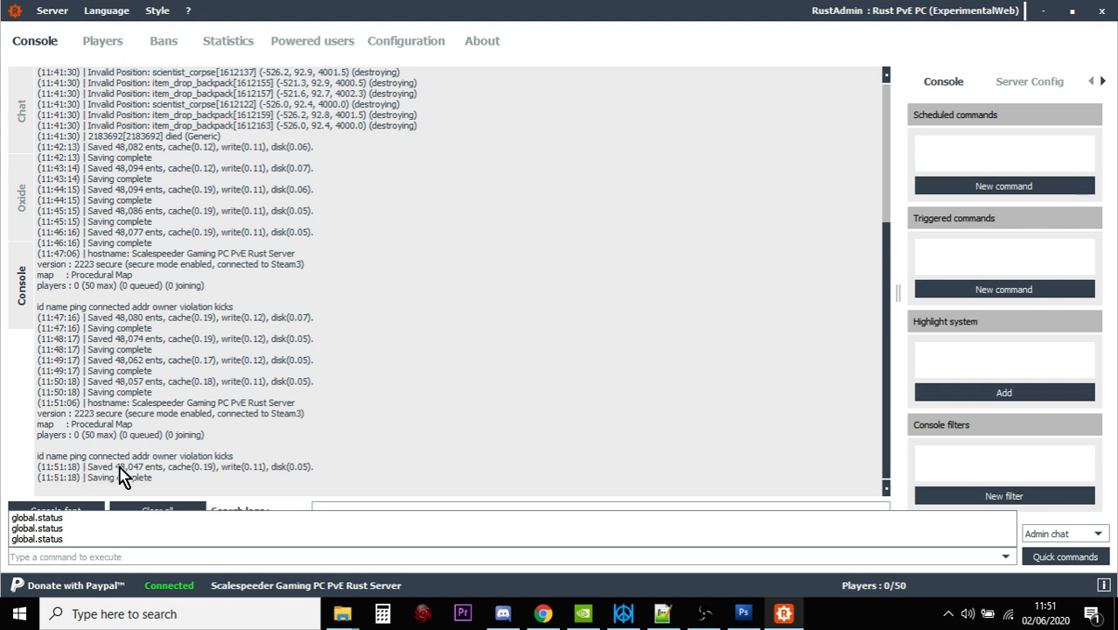
mouse_move(154, 357)
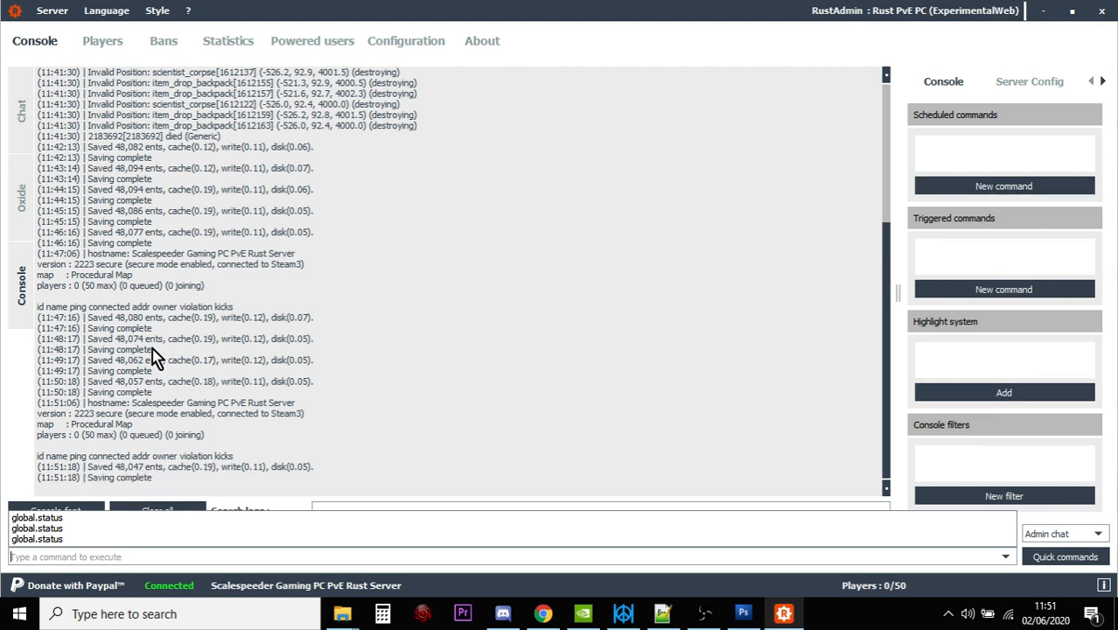
mouse_move(224, 331)
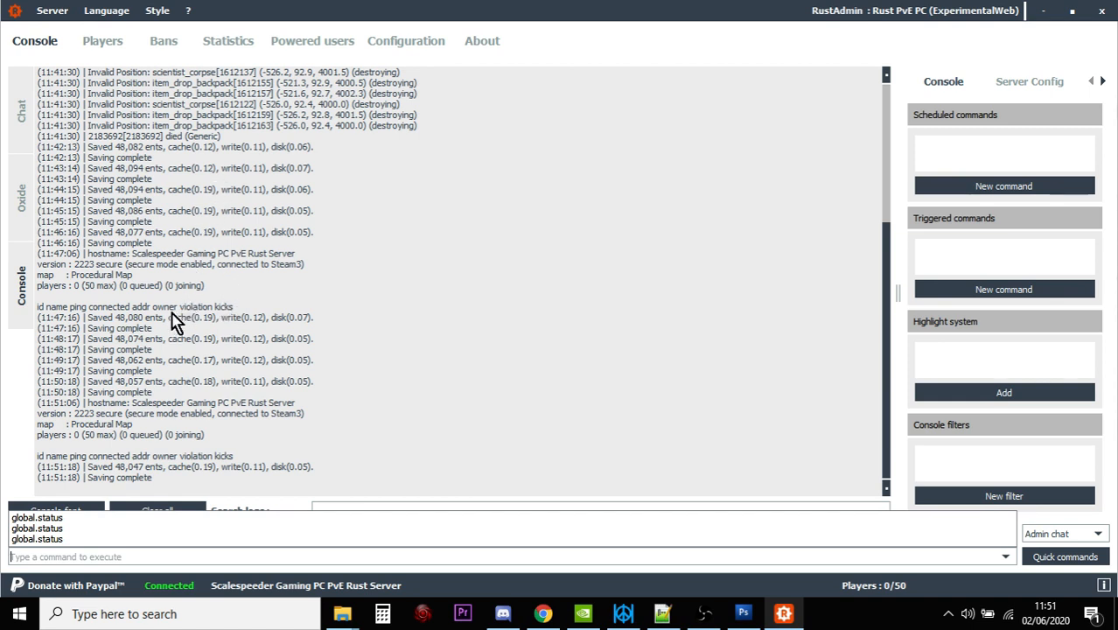
mouse_move(168, 392)
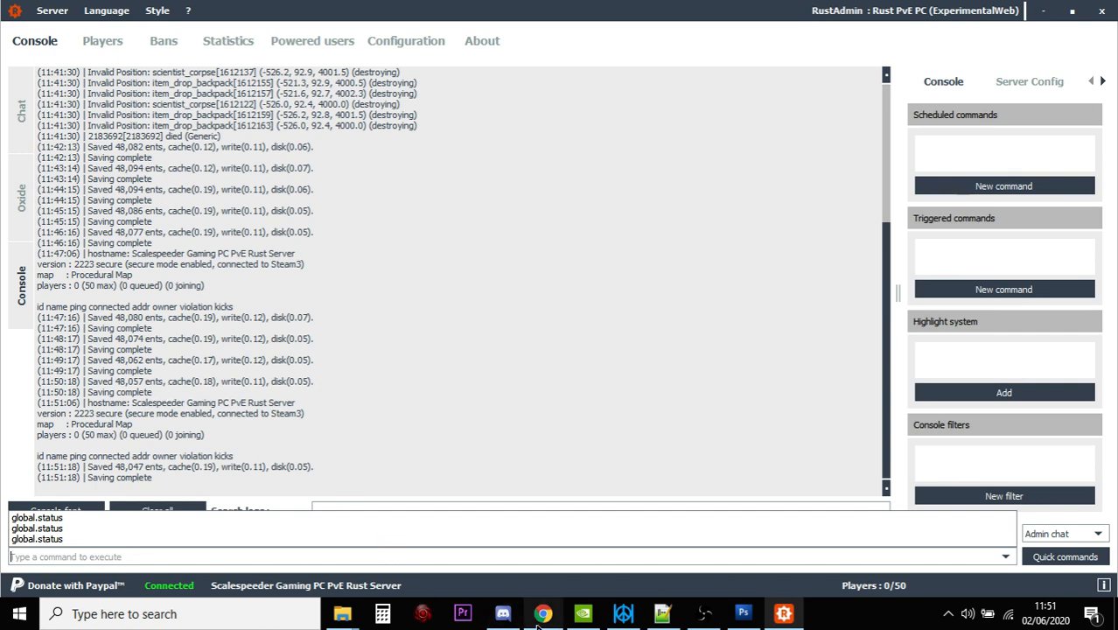
left_click(542, 613)
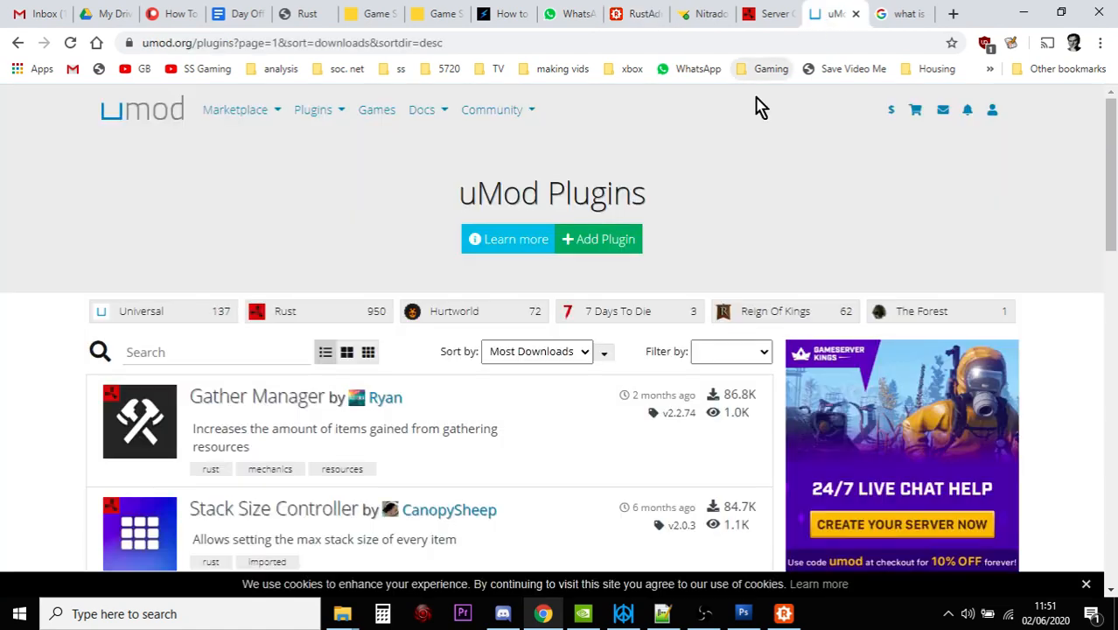
mouse_move(193, 204)
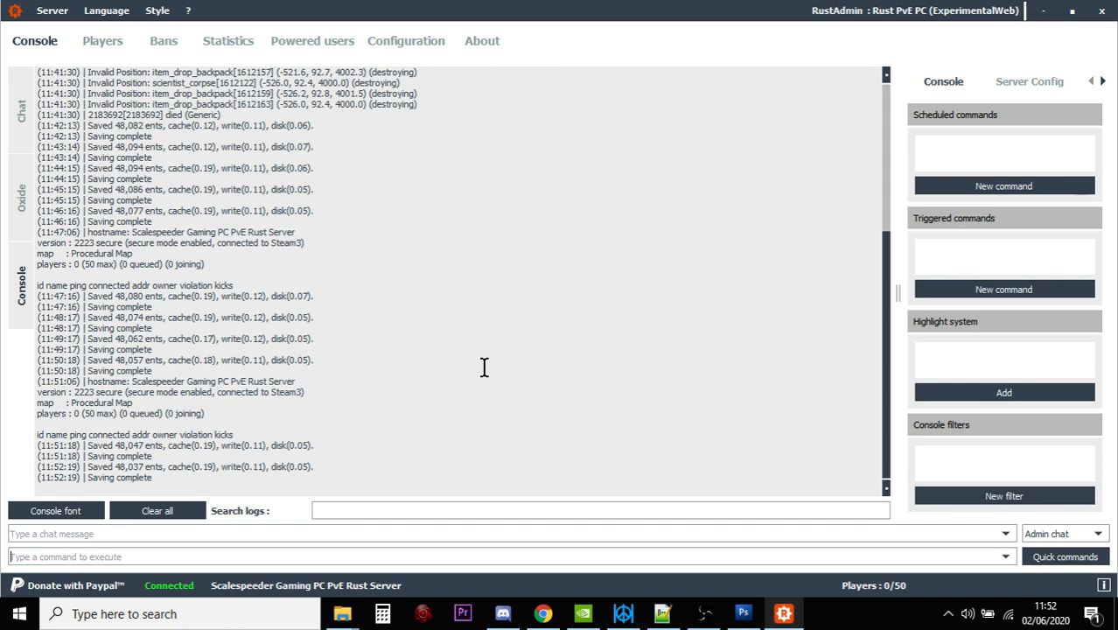
mouse_move(543, 612)
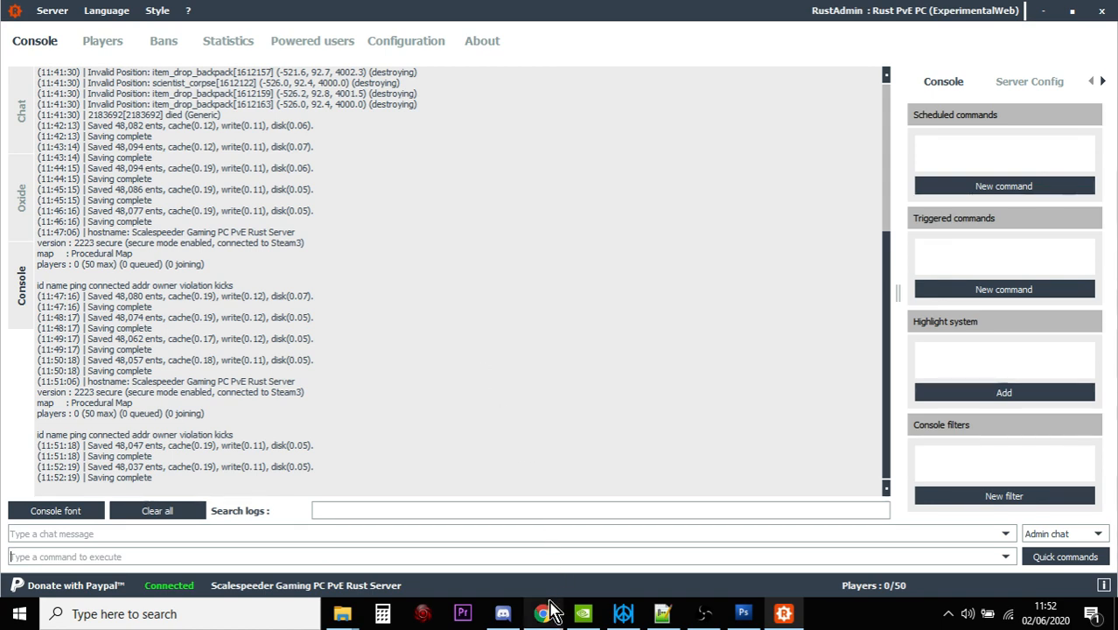
Step: Look through the Rust Wiki Server Commands table of admin commands like global.kick, global.ban and global.restart
left_click(542, 613)
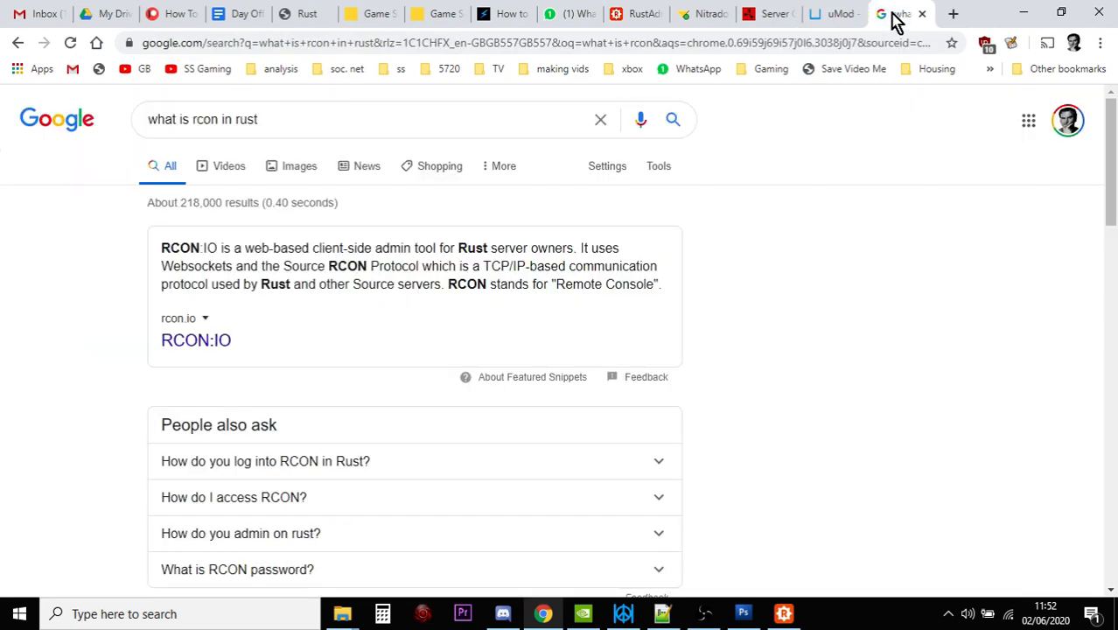
left_click(769, 14)
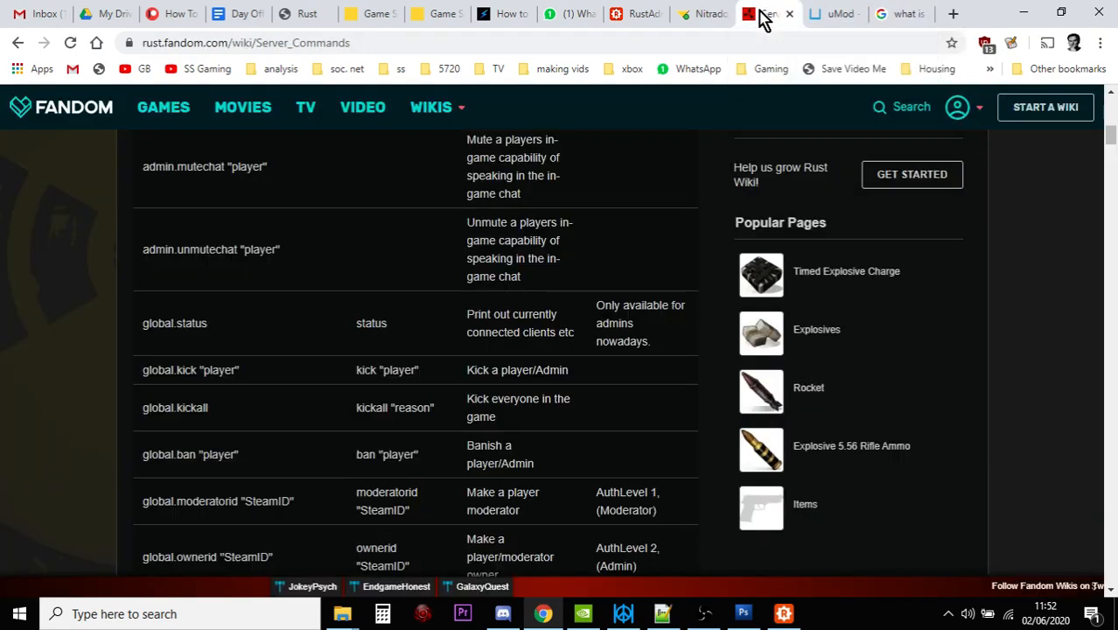
scroll("up", 3)
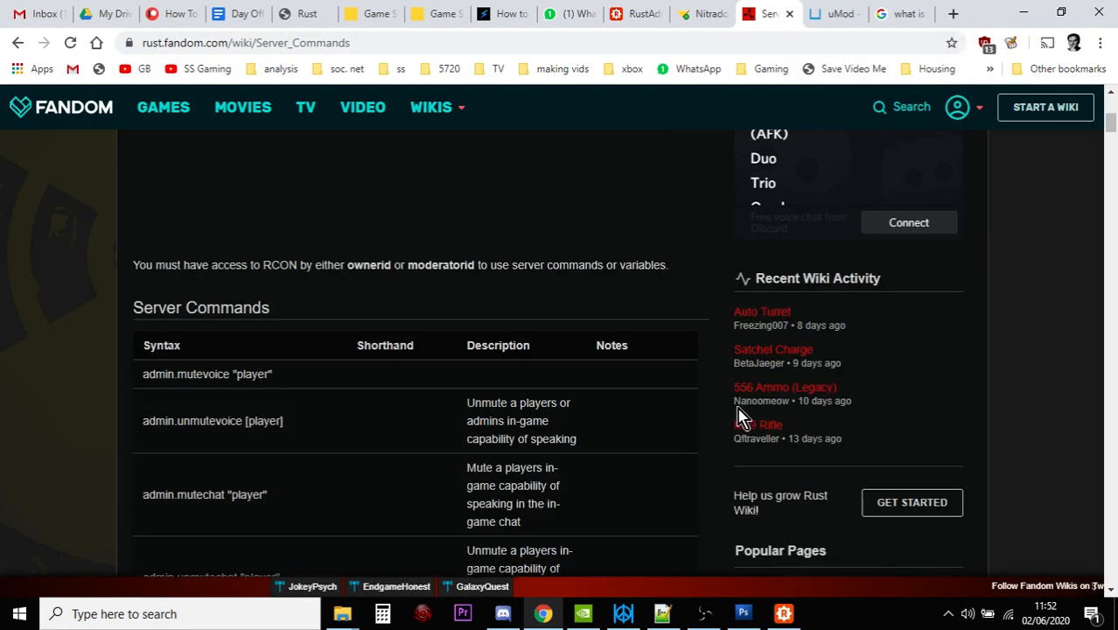
scroll("down", 3)
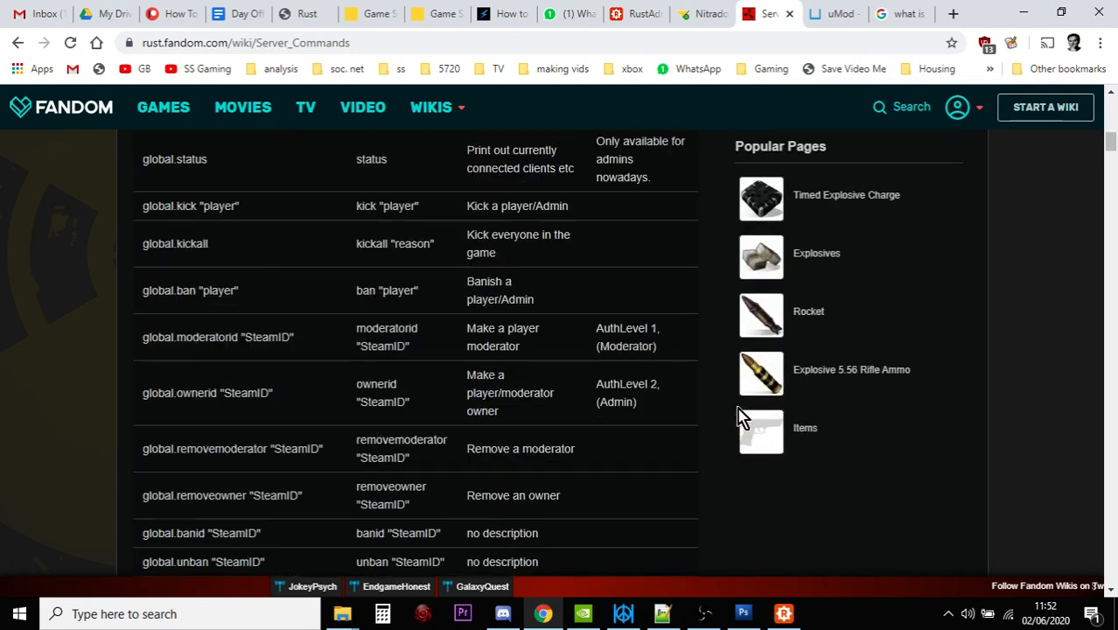
scroll("down", 3)
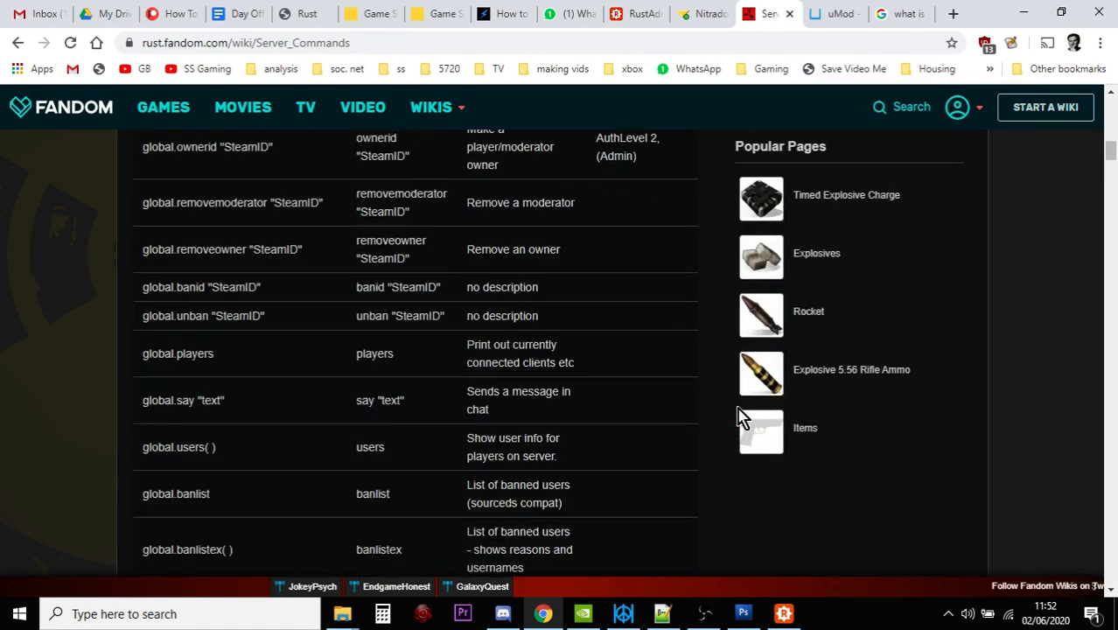
scroll("down", 3)
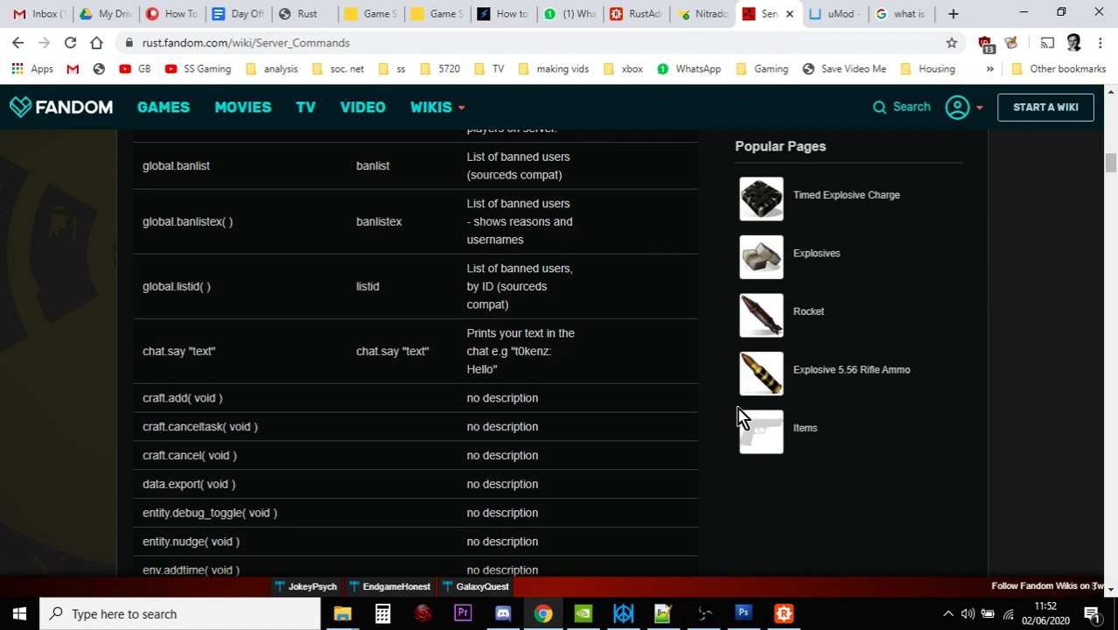
scroll("down", 3)
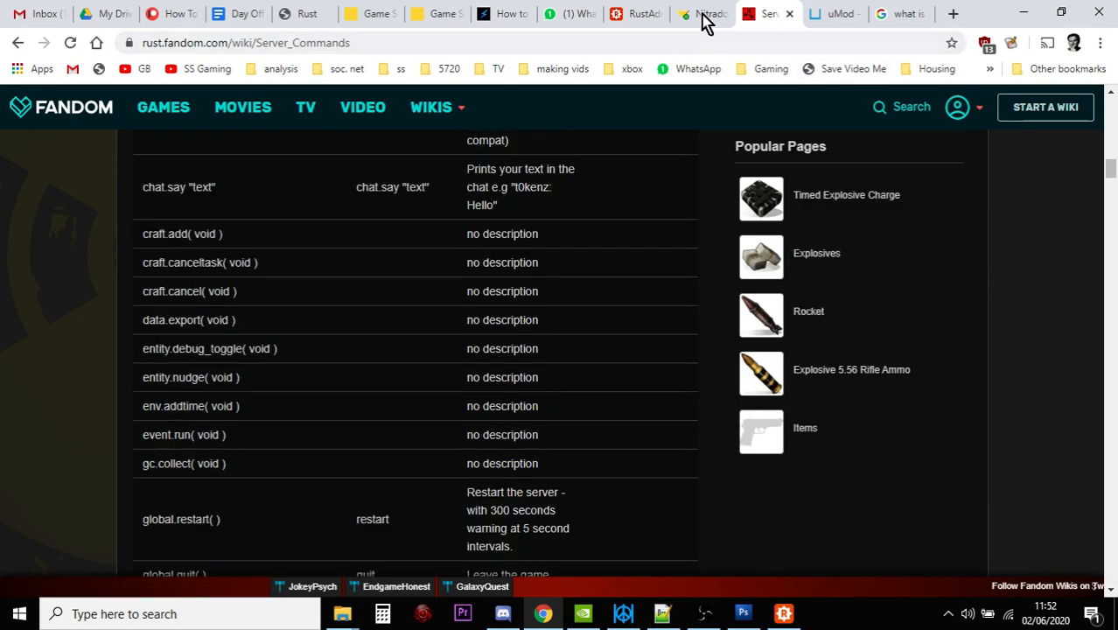
mouse_move(646, 14)
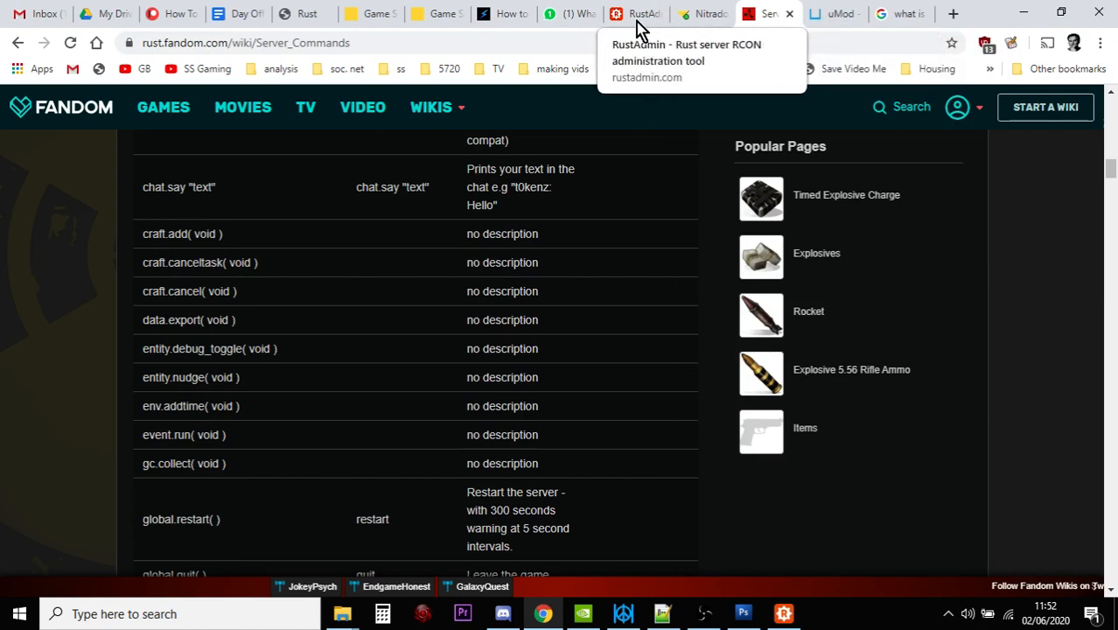
Step: Glance at the rustadmin.com site, then return to the uMod Plugins page sorted by most downloads
left_click(633, 14)
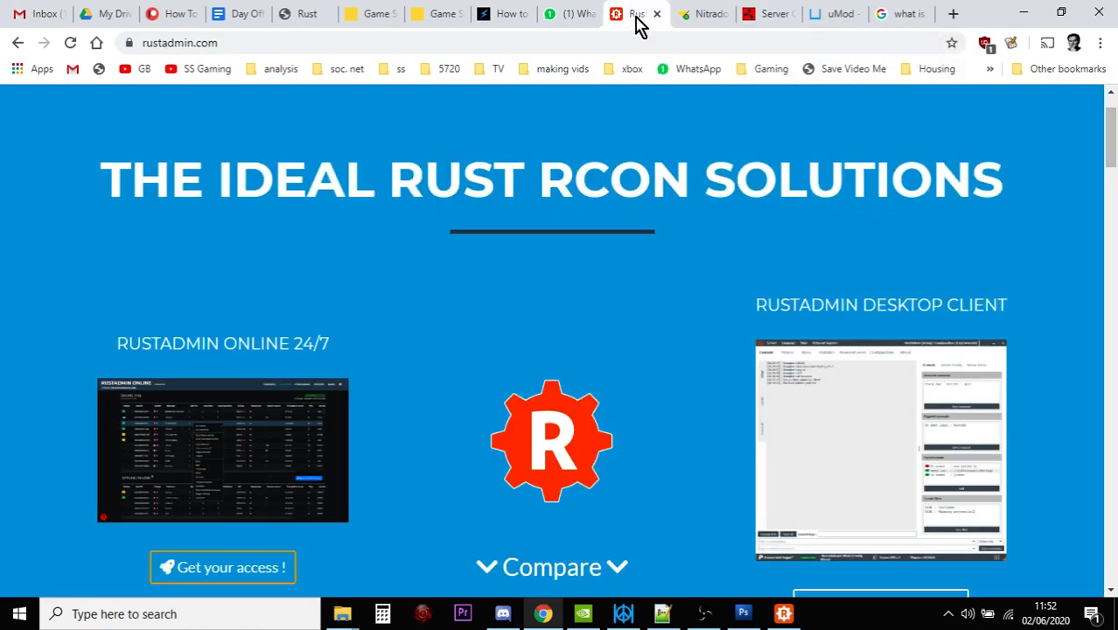
mouse_move(770, 14)
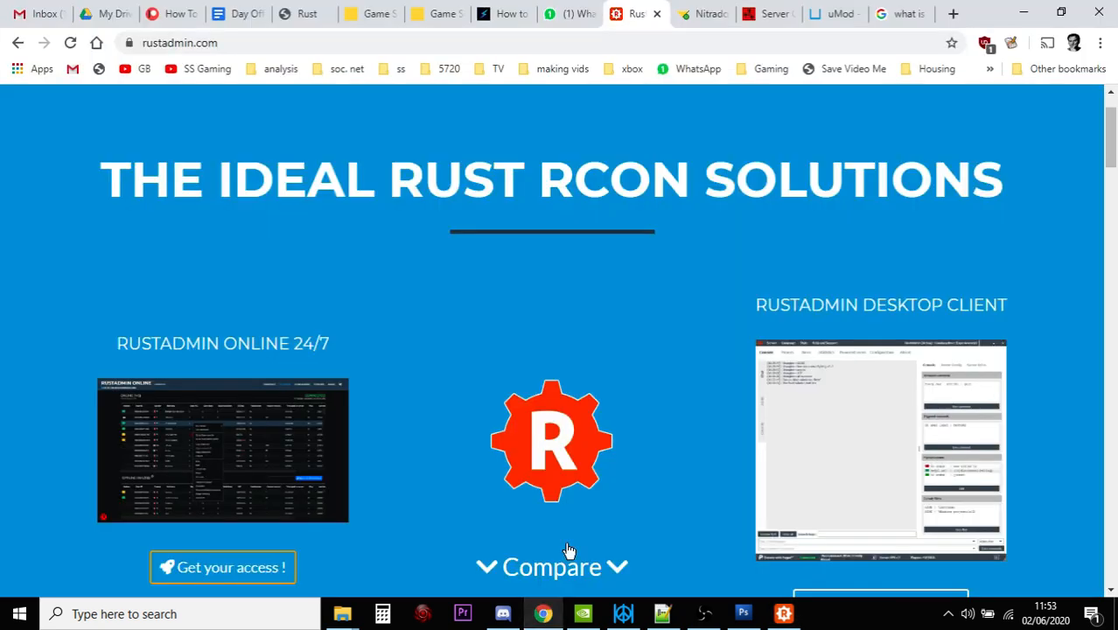
left_click(833, 14)
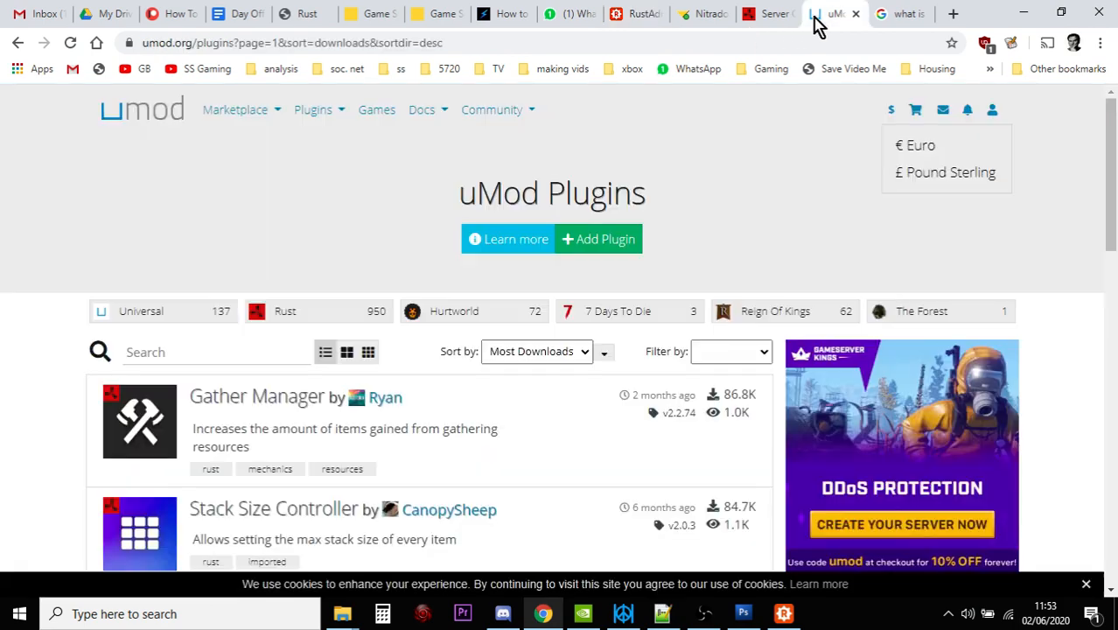
mouse_move(234, 273)
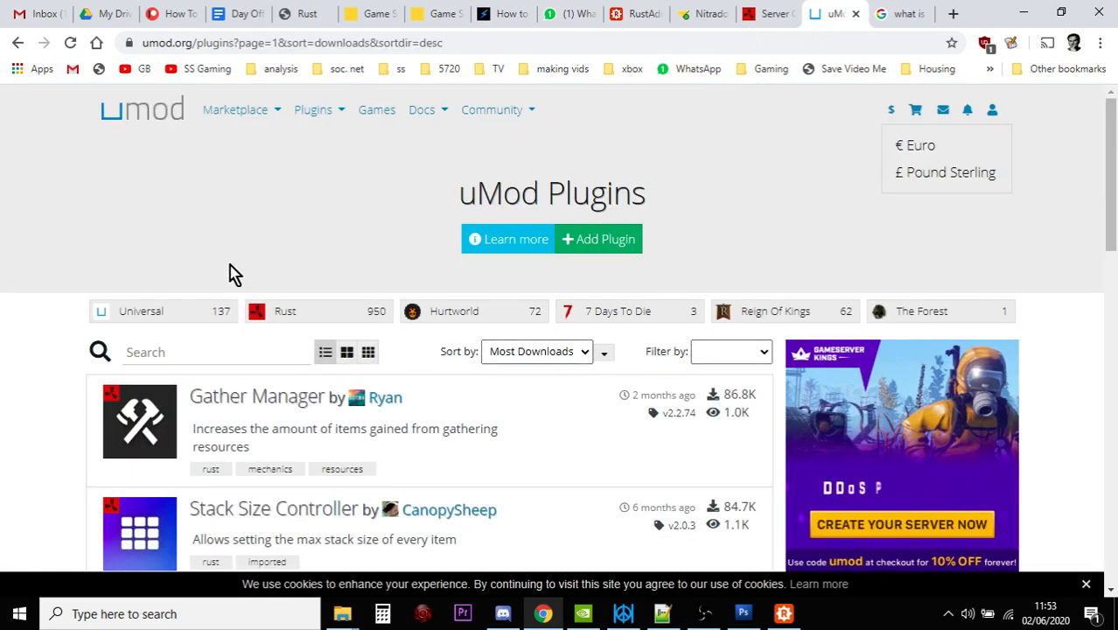